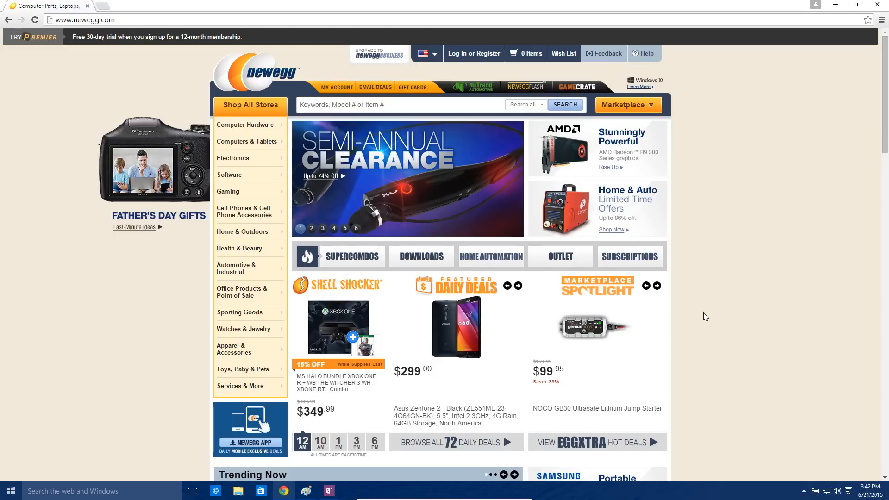
mouse_move(715, 306)
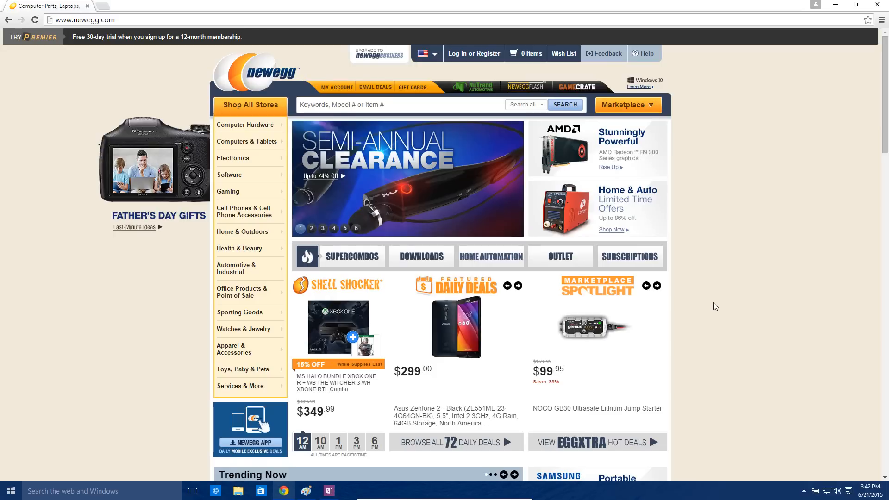
Visit the empty Desktop 2 from Task View, then return to Chrome on Desktop 1
click(311, 228)
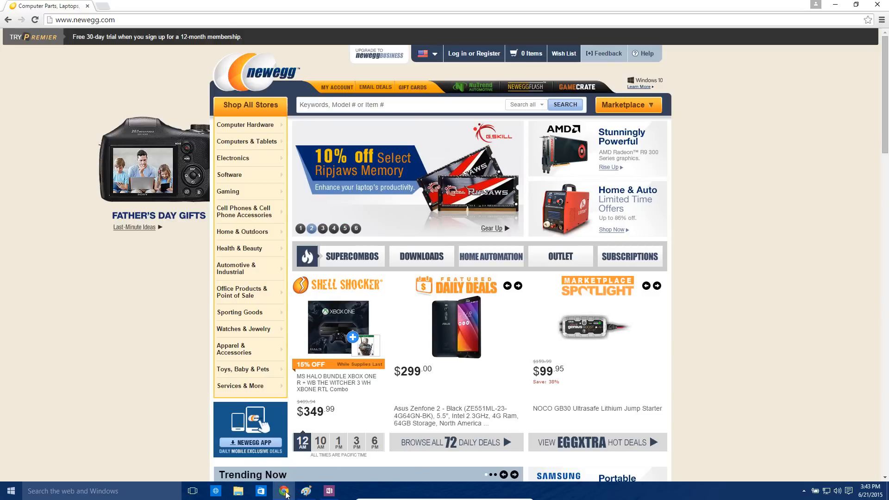
mouse_move(328, 490)
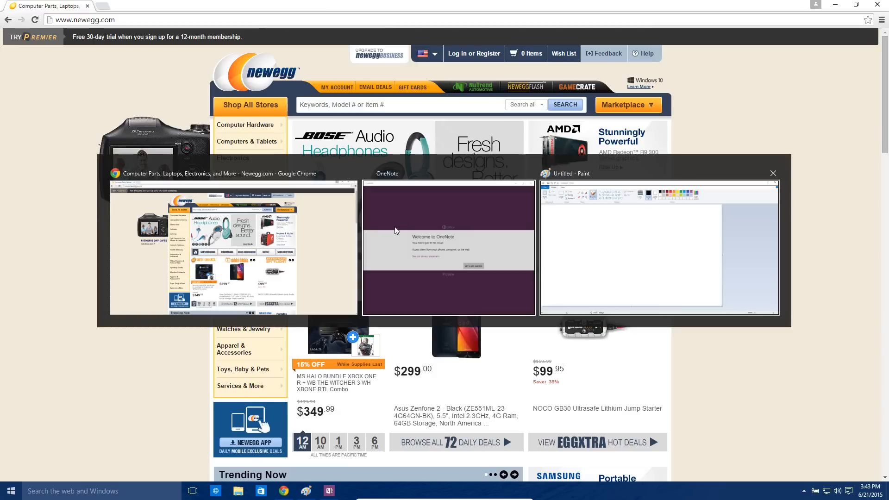
mouse_move(846, 254)
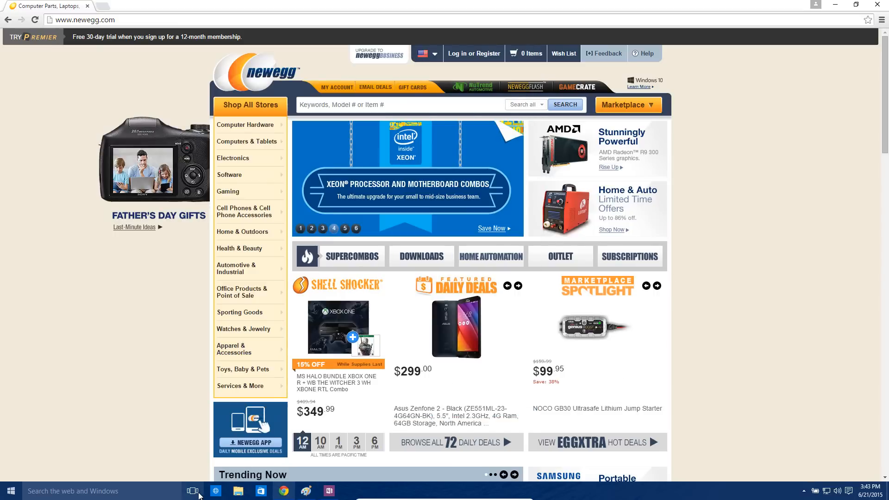
click(192, 491)
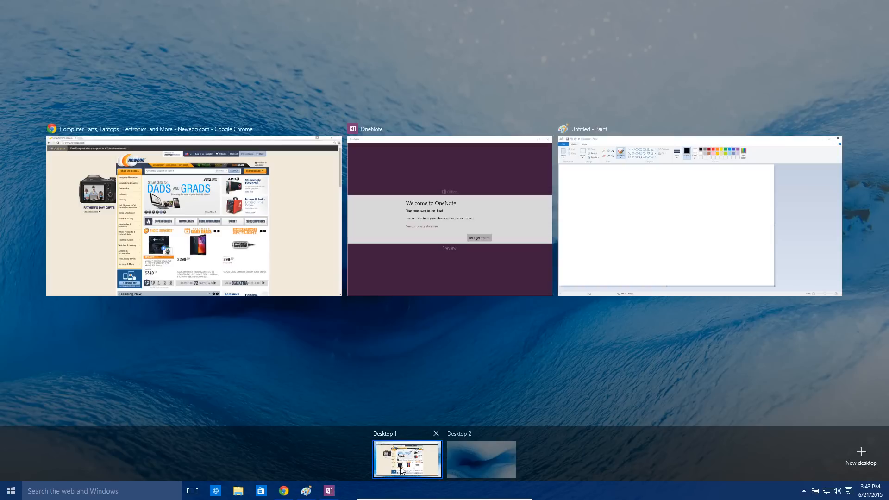
click(480, 460)
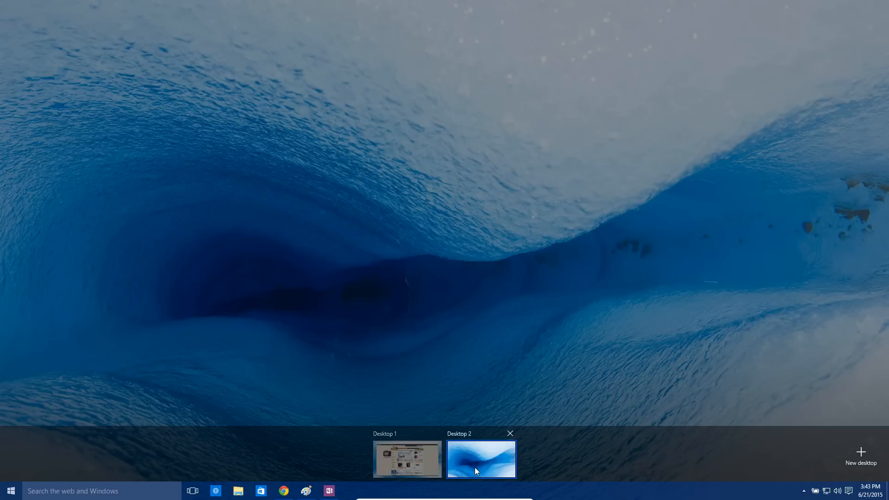
click(481, 459)
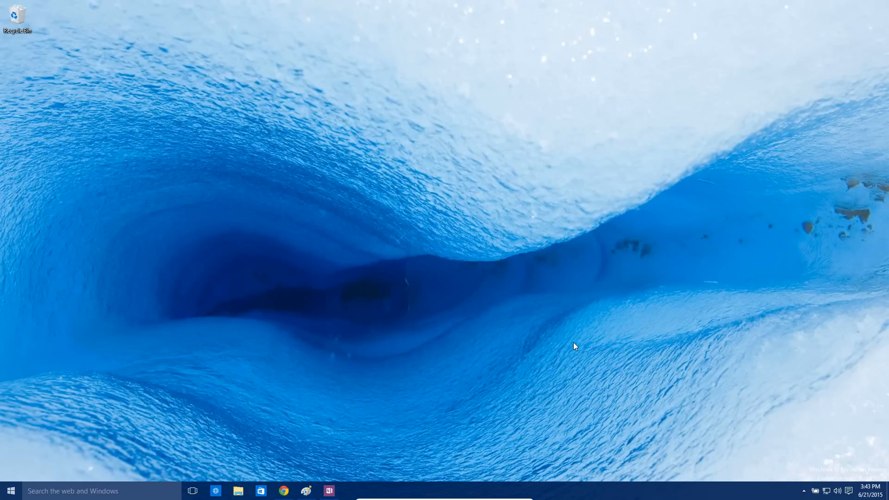
mouse_move(380, 458)
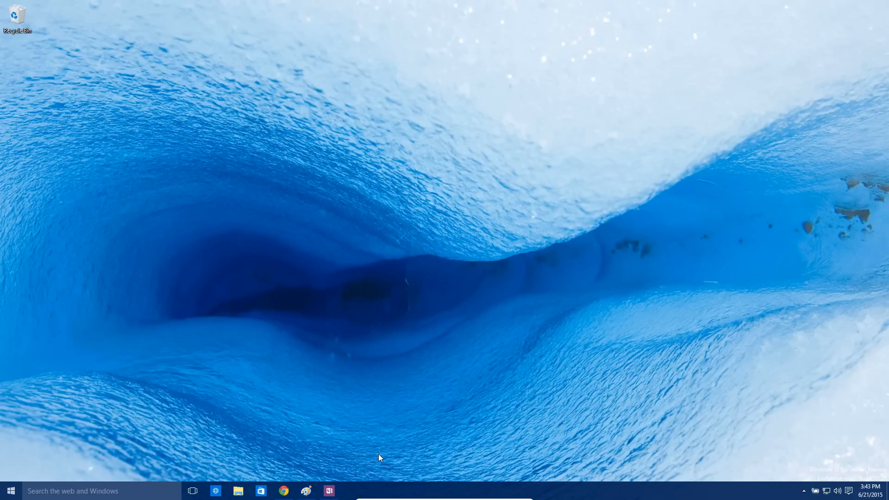
mouse_move(316, 490)
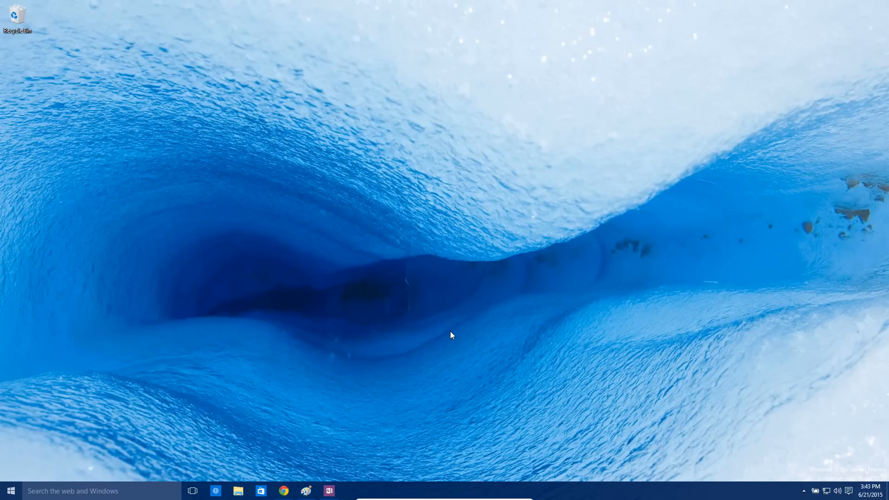
mouse_move(492, 359)
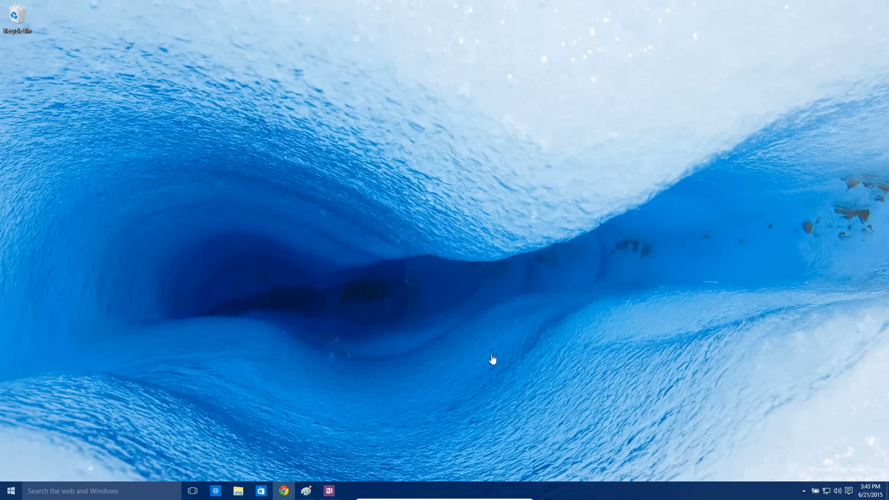
click(284, 491)
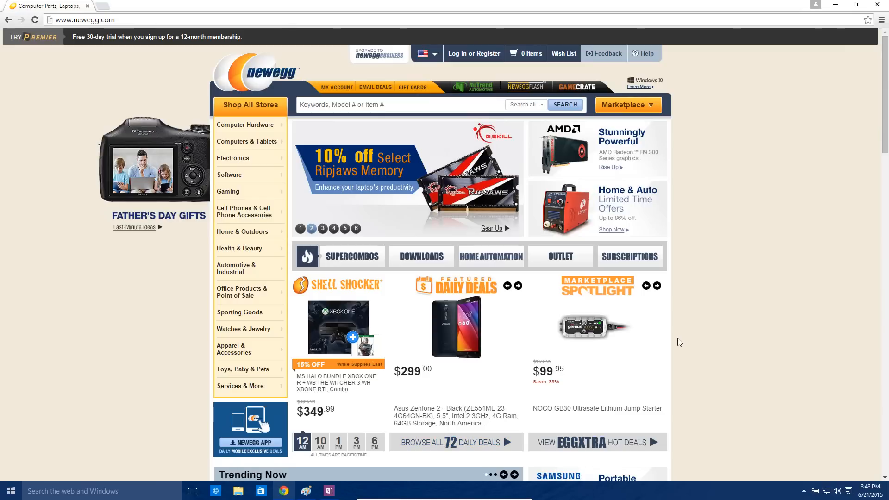
mouse_move(192, 491)
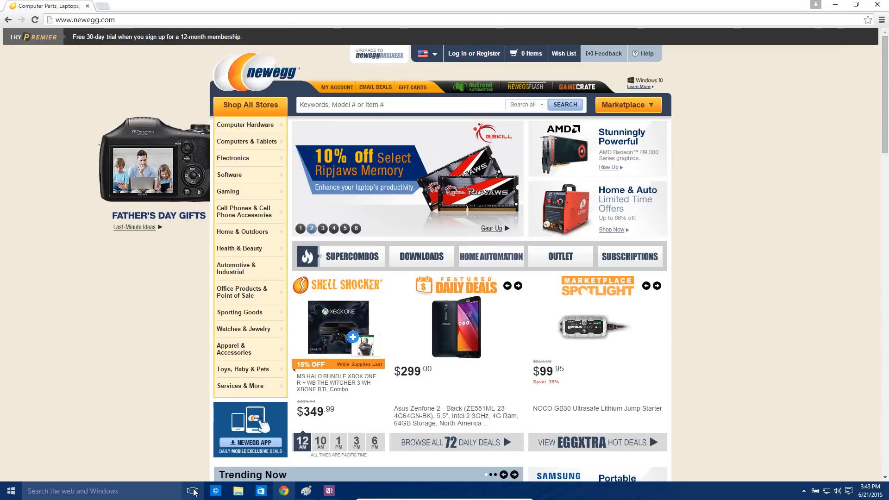
Move the Chrome window from Desktop 1 onto a brand-new Desktop 3
click(192, 491)
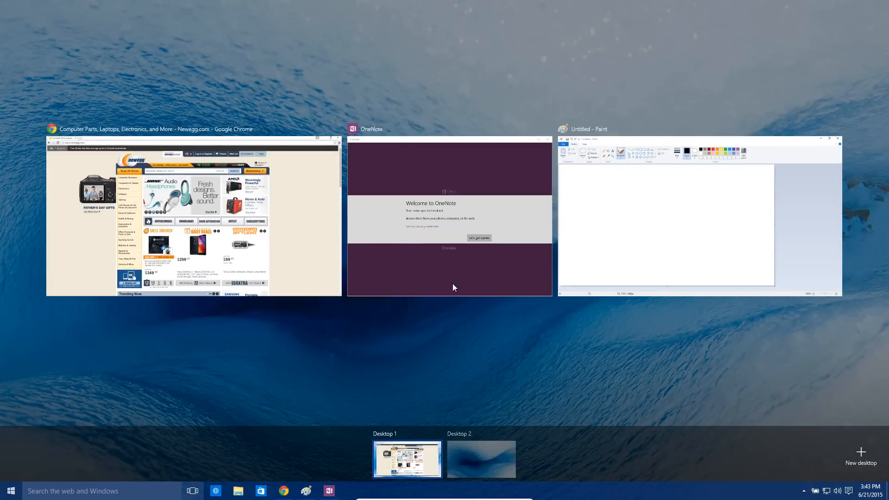
mouse_move(255, 200)
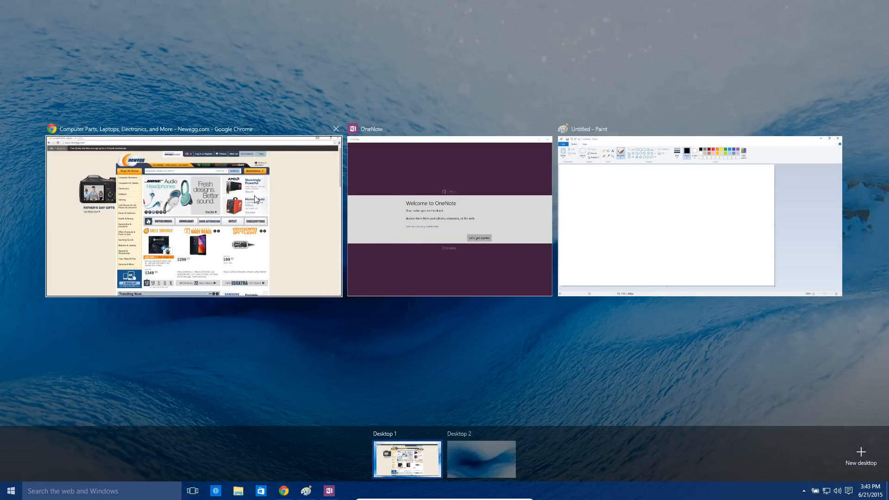
mouse_move(178, 223)
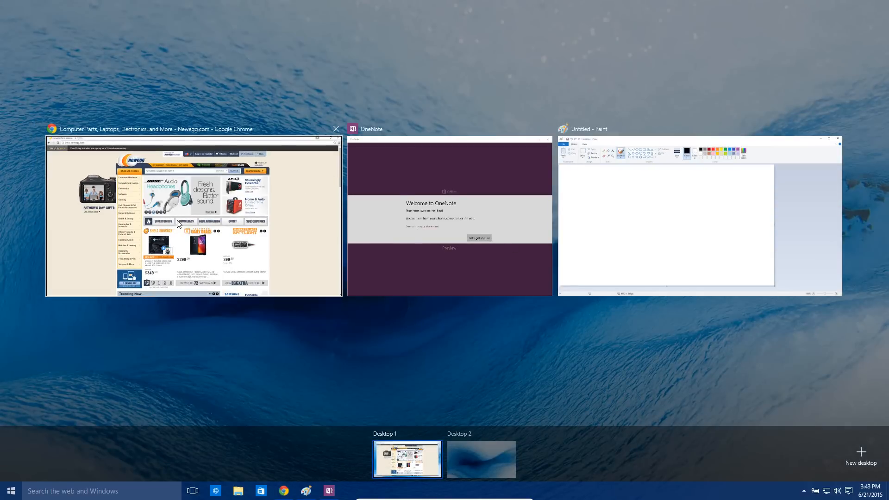
right_click(191, 226)
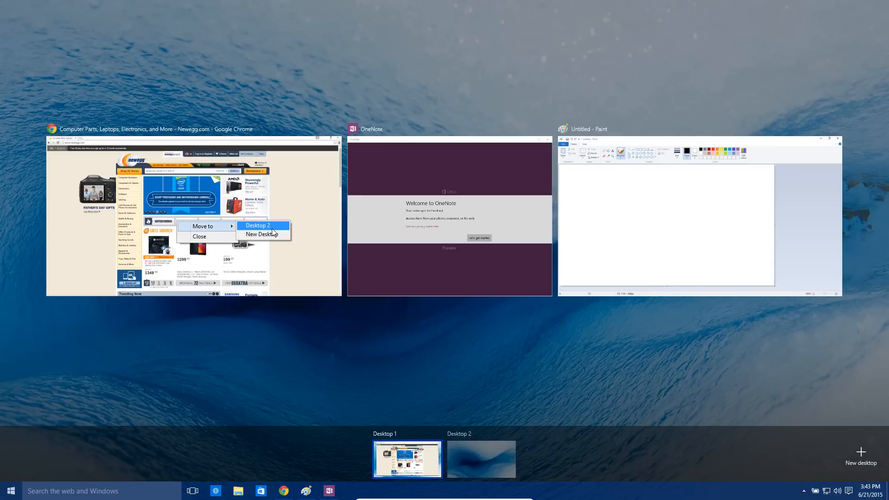
mouse_move(261, 234)
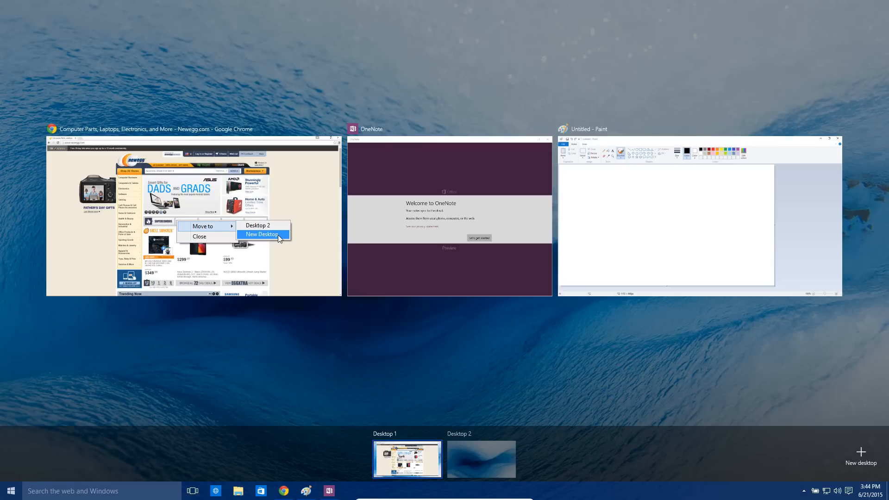
mouse_move(281, 240)
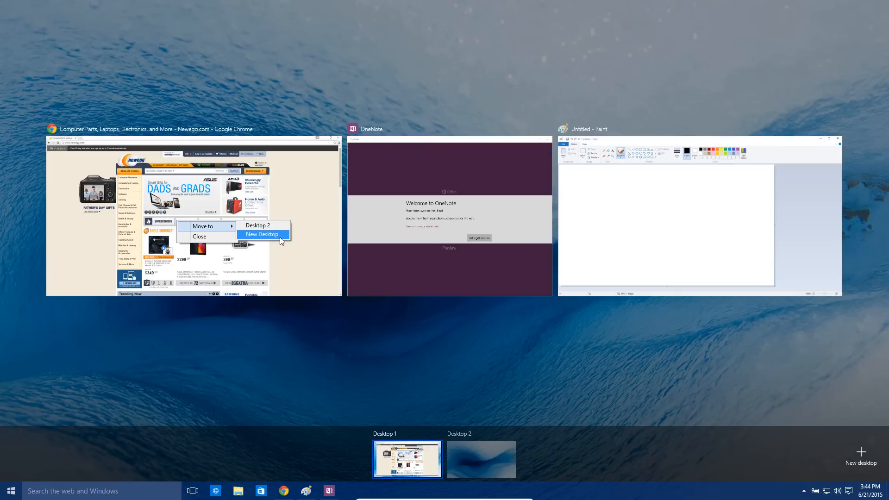
click(261, 235)
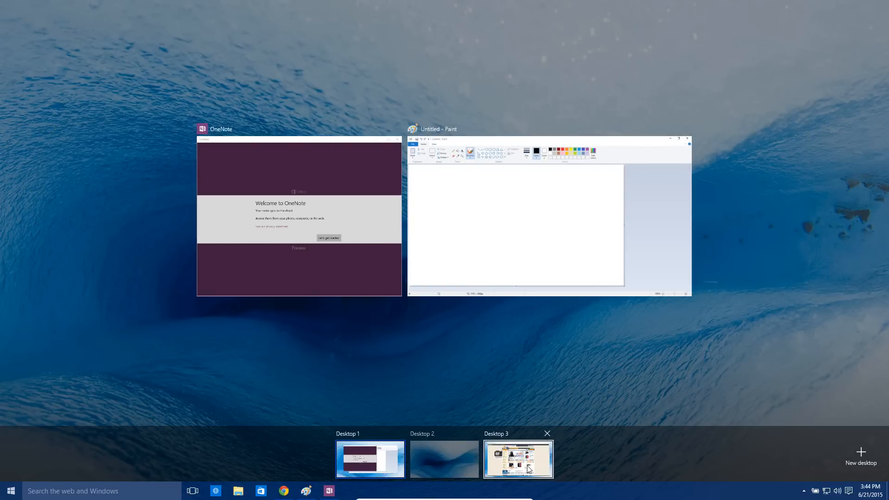
Switch to Desktop 3, where Chrome shows the Newegg homepage full screen
click(517, 459)
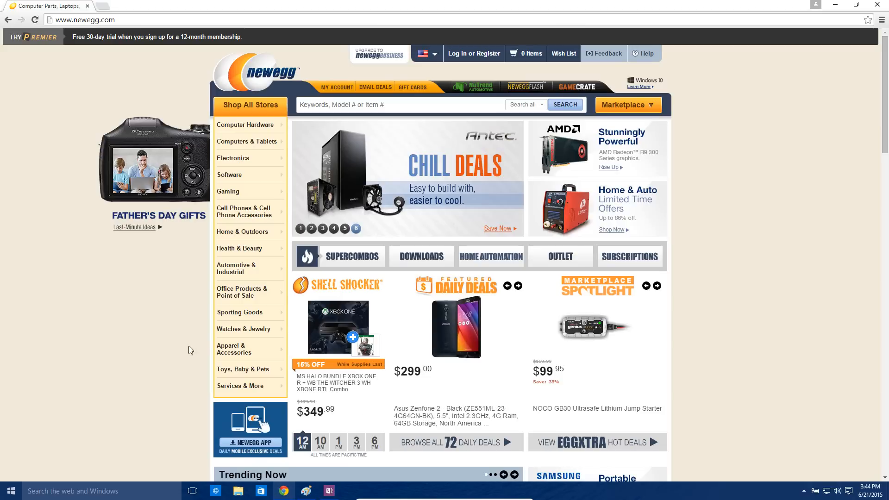
mouse_move(765, 376)
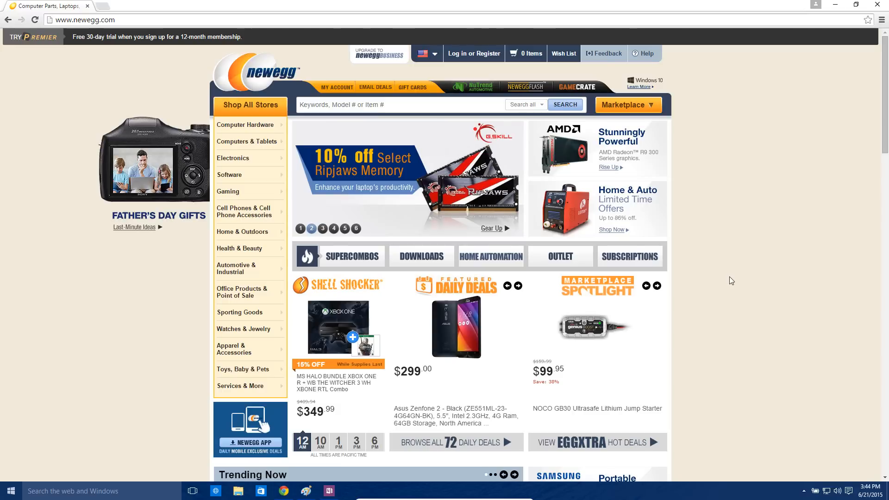
mouse_move(111, 378)
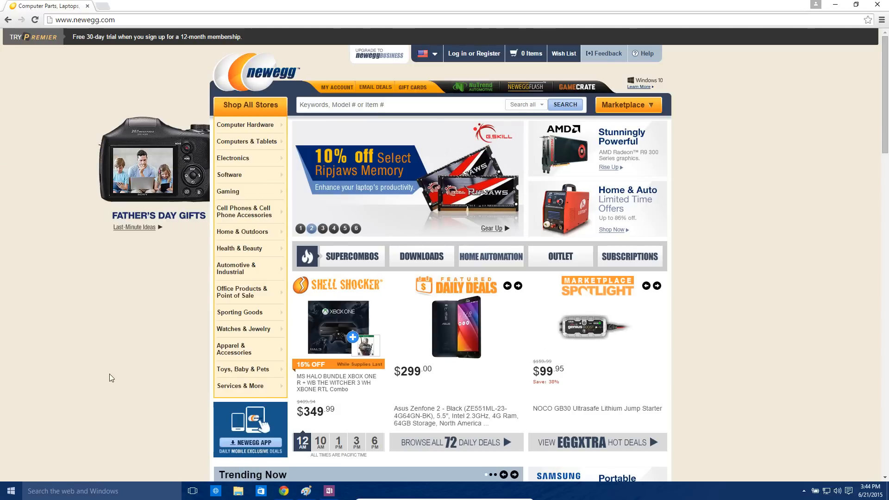
mouse_move(553, 398)
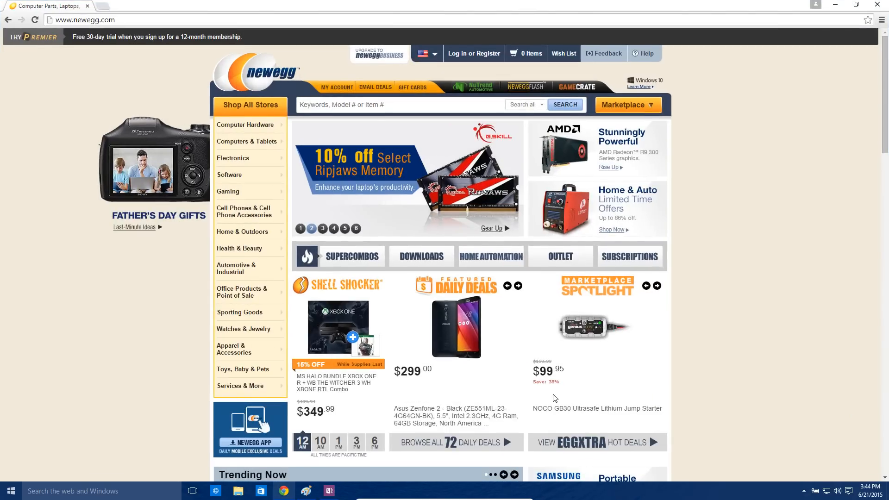
Close Desktop 3 and return to Chrome, now on Desktop 2
click(192, 491)
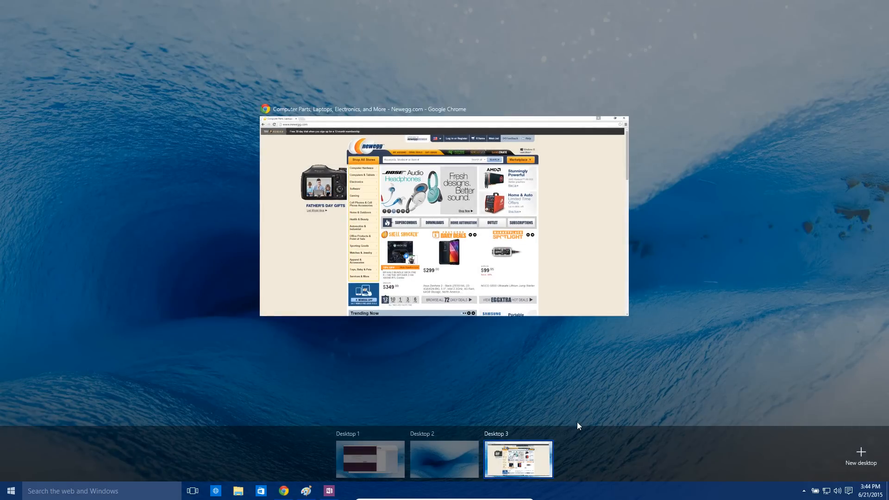
mouse_move(546, 453)
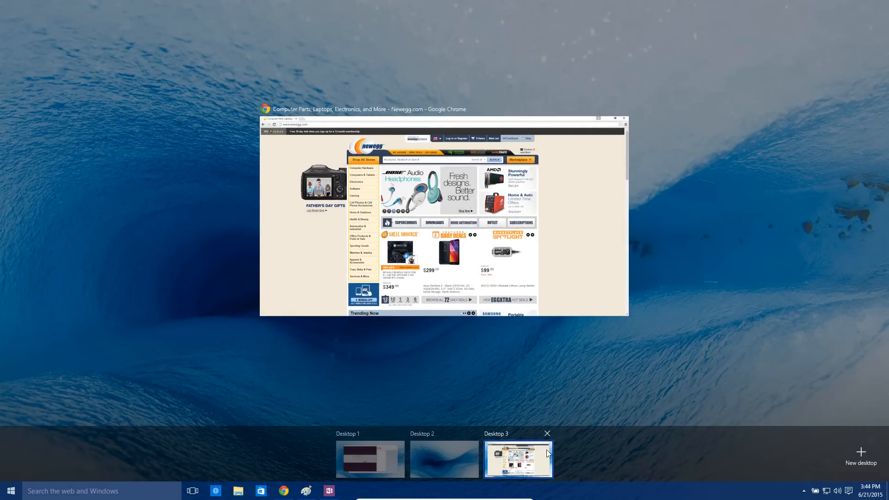
mouse_move(594, 471)
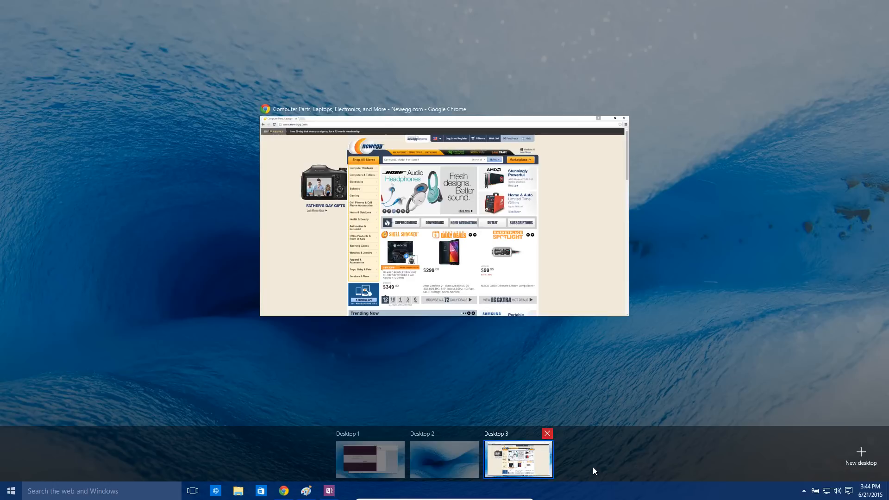
click(546, 433)
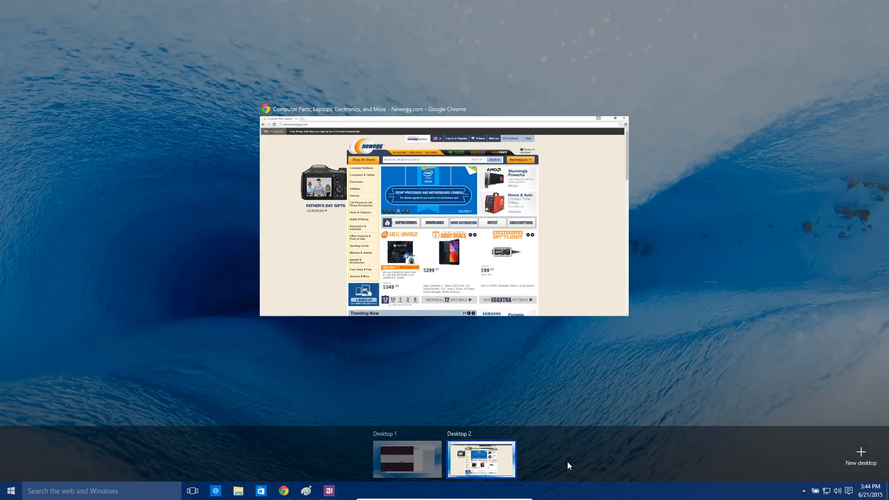
mouse_move(564, 464)
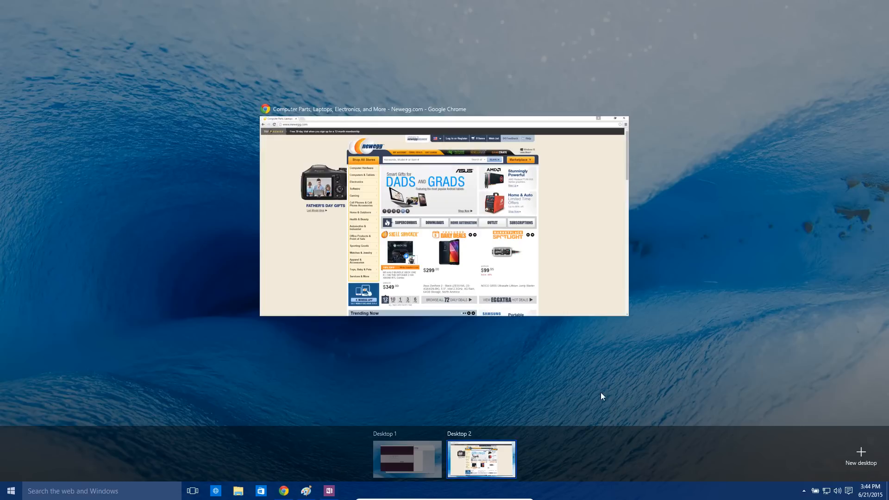
click(480, 458)
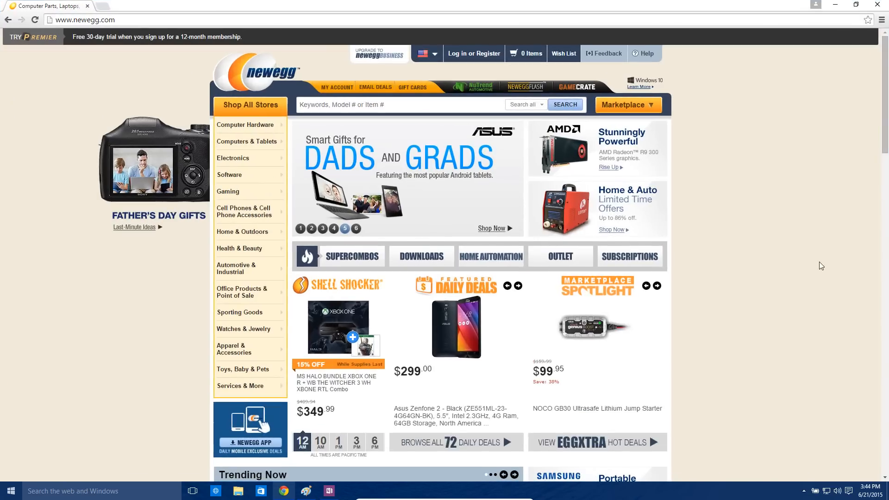